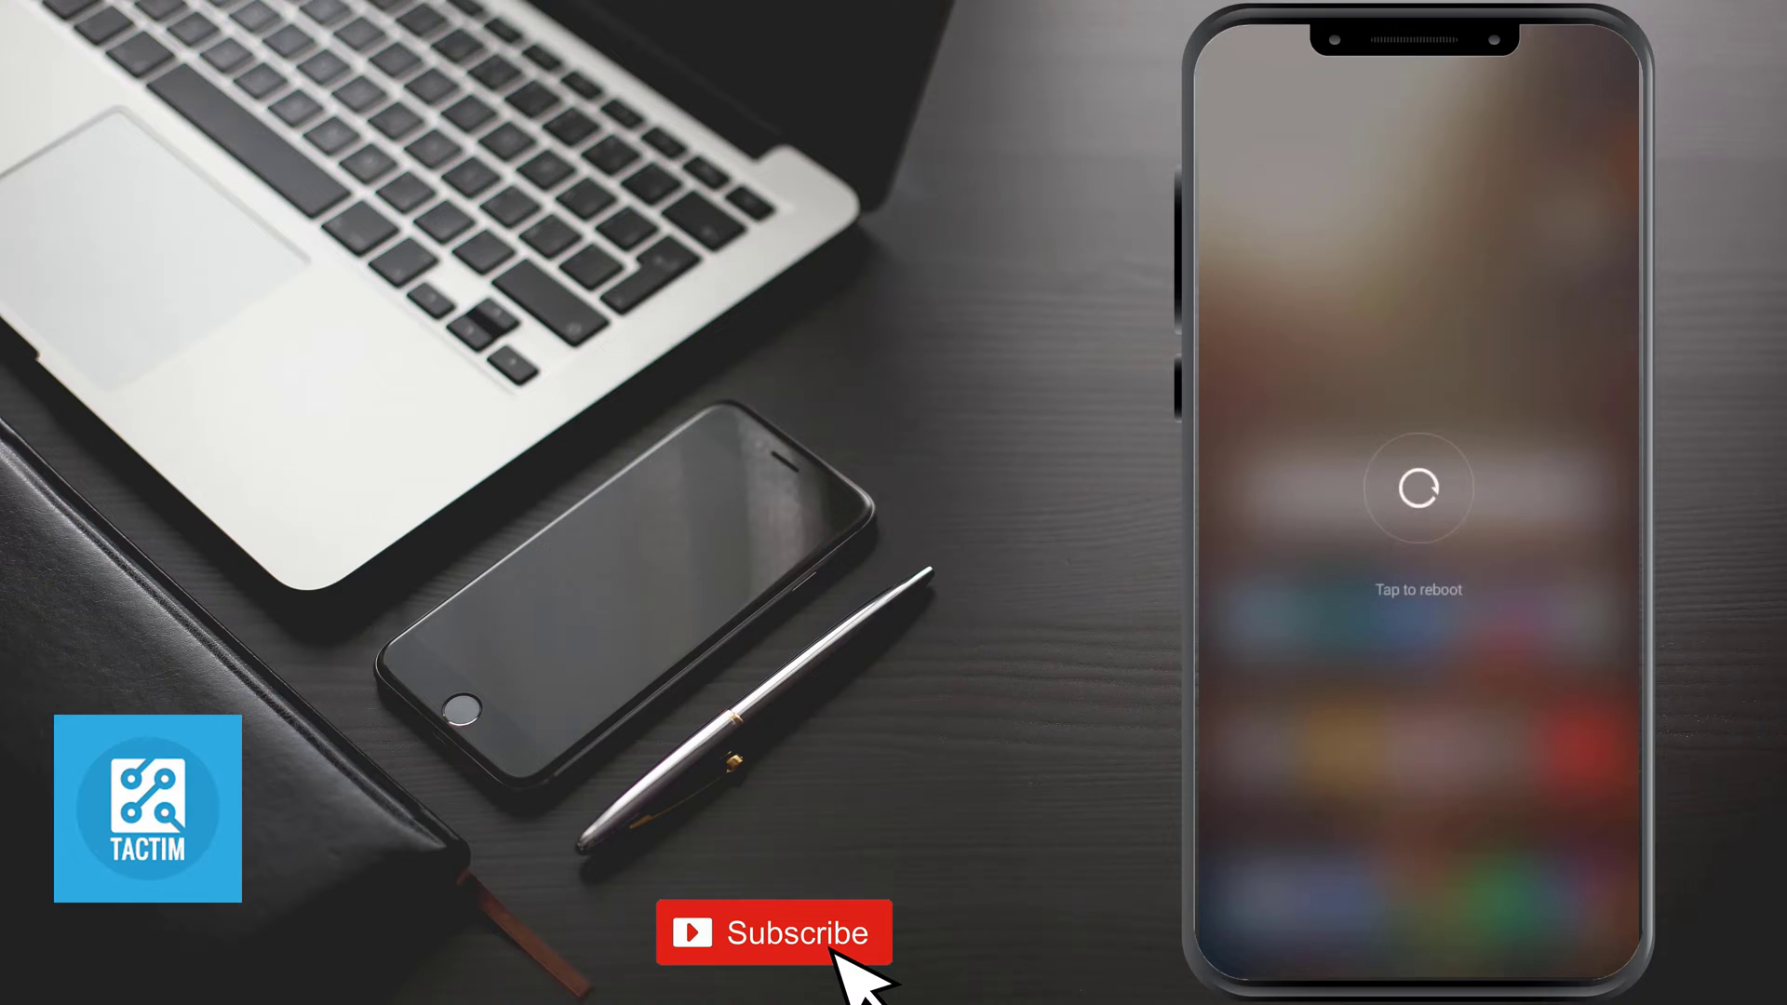
Launch the Settings app from the home screen.
{"action": "left_click", "coordinate": [1416, 488]}
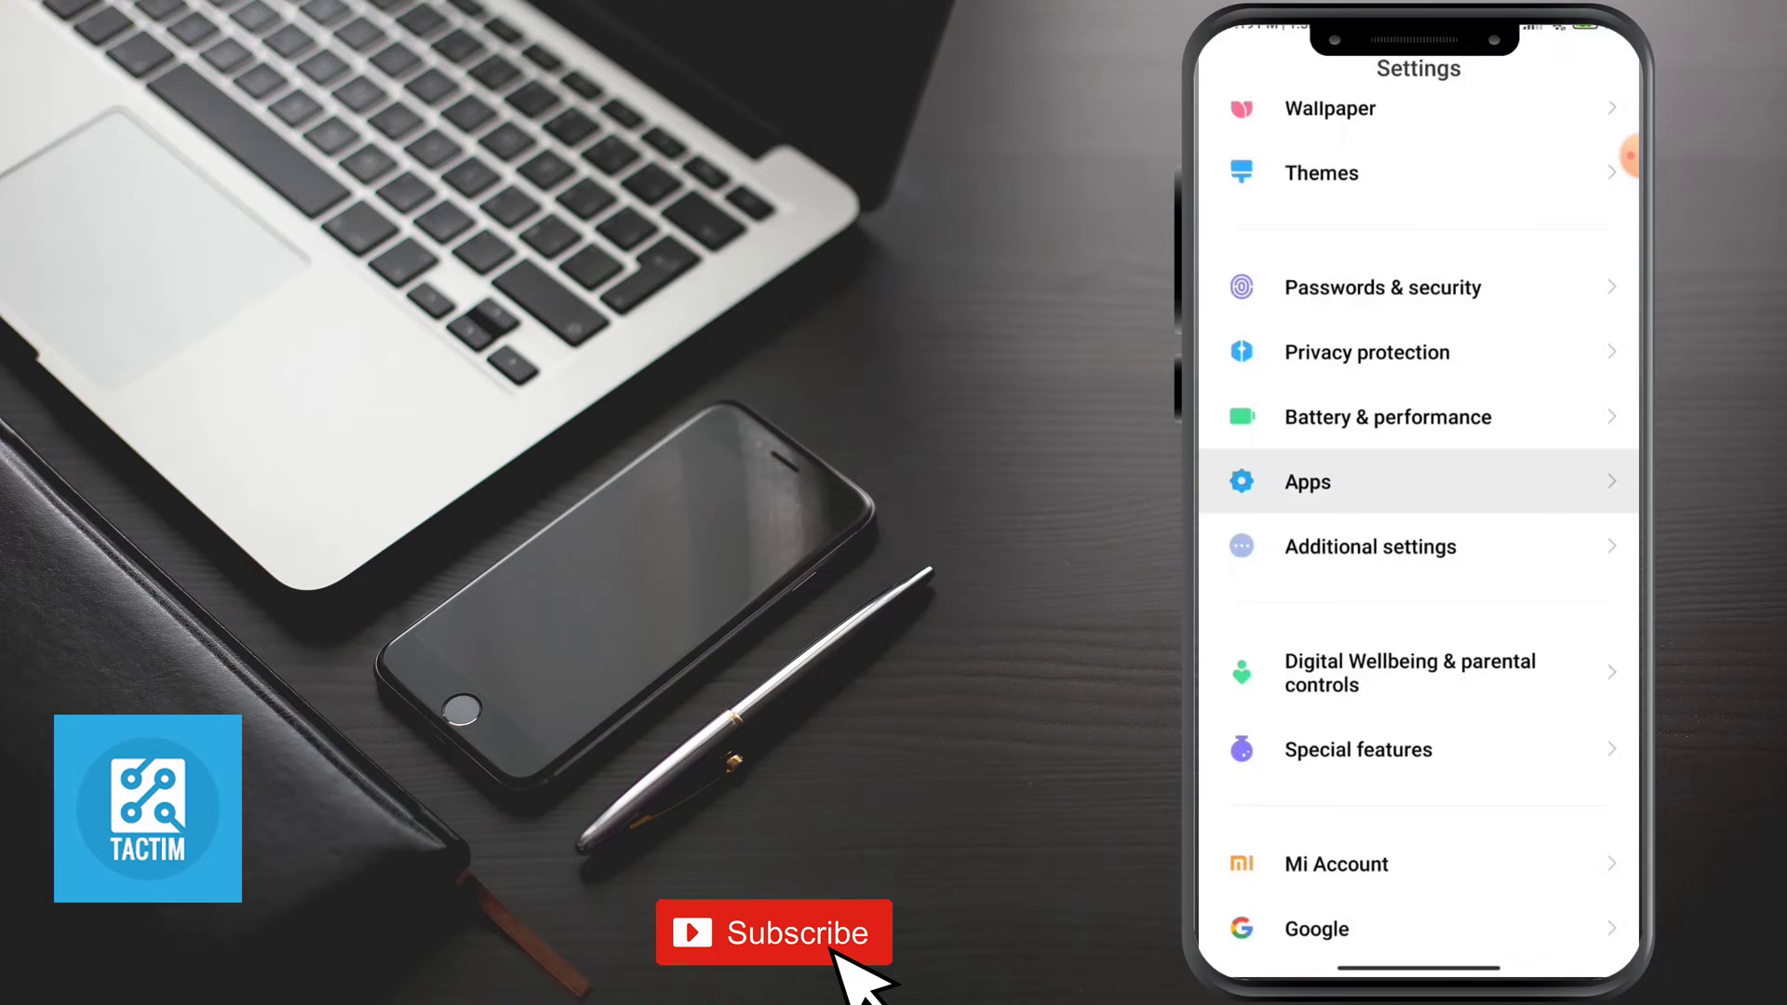
In Apps > Manage apps, search for 'phone' to list Phone and Phone Services.
{"action": "left_click", "coordinate": [1307, 480]}
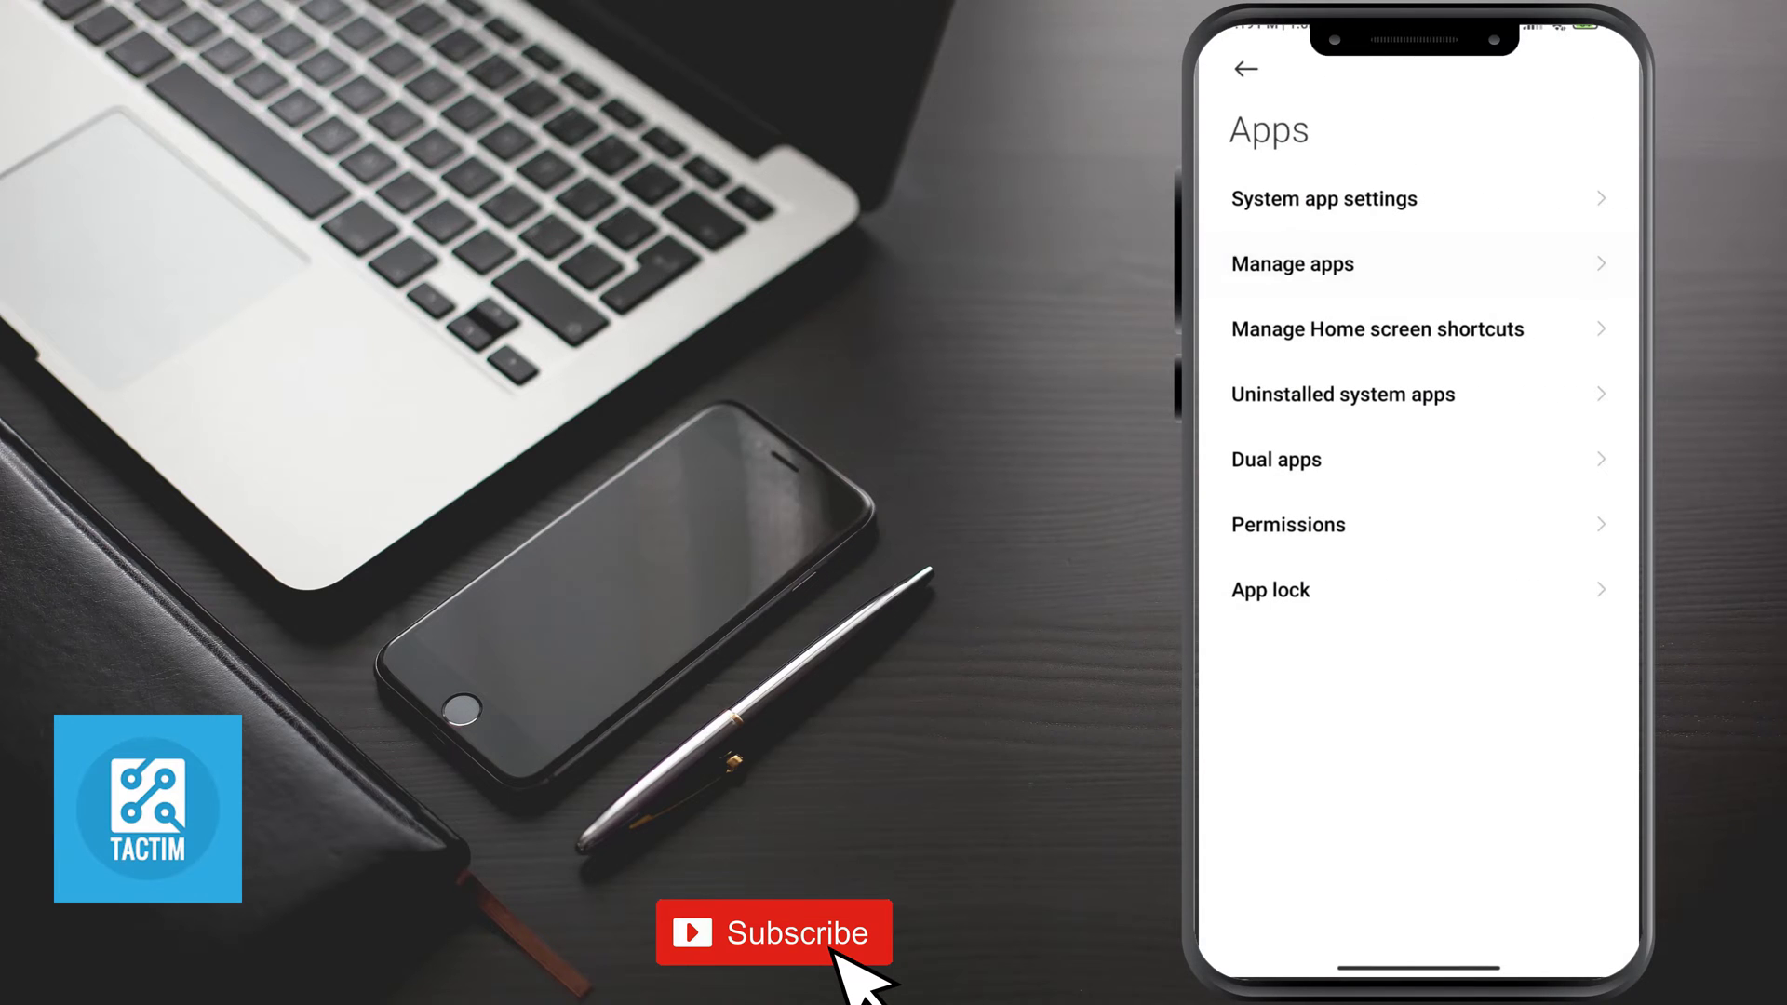
{"action": "left_click", "coordinate": [1292, 262]}
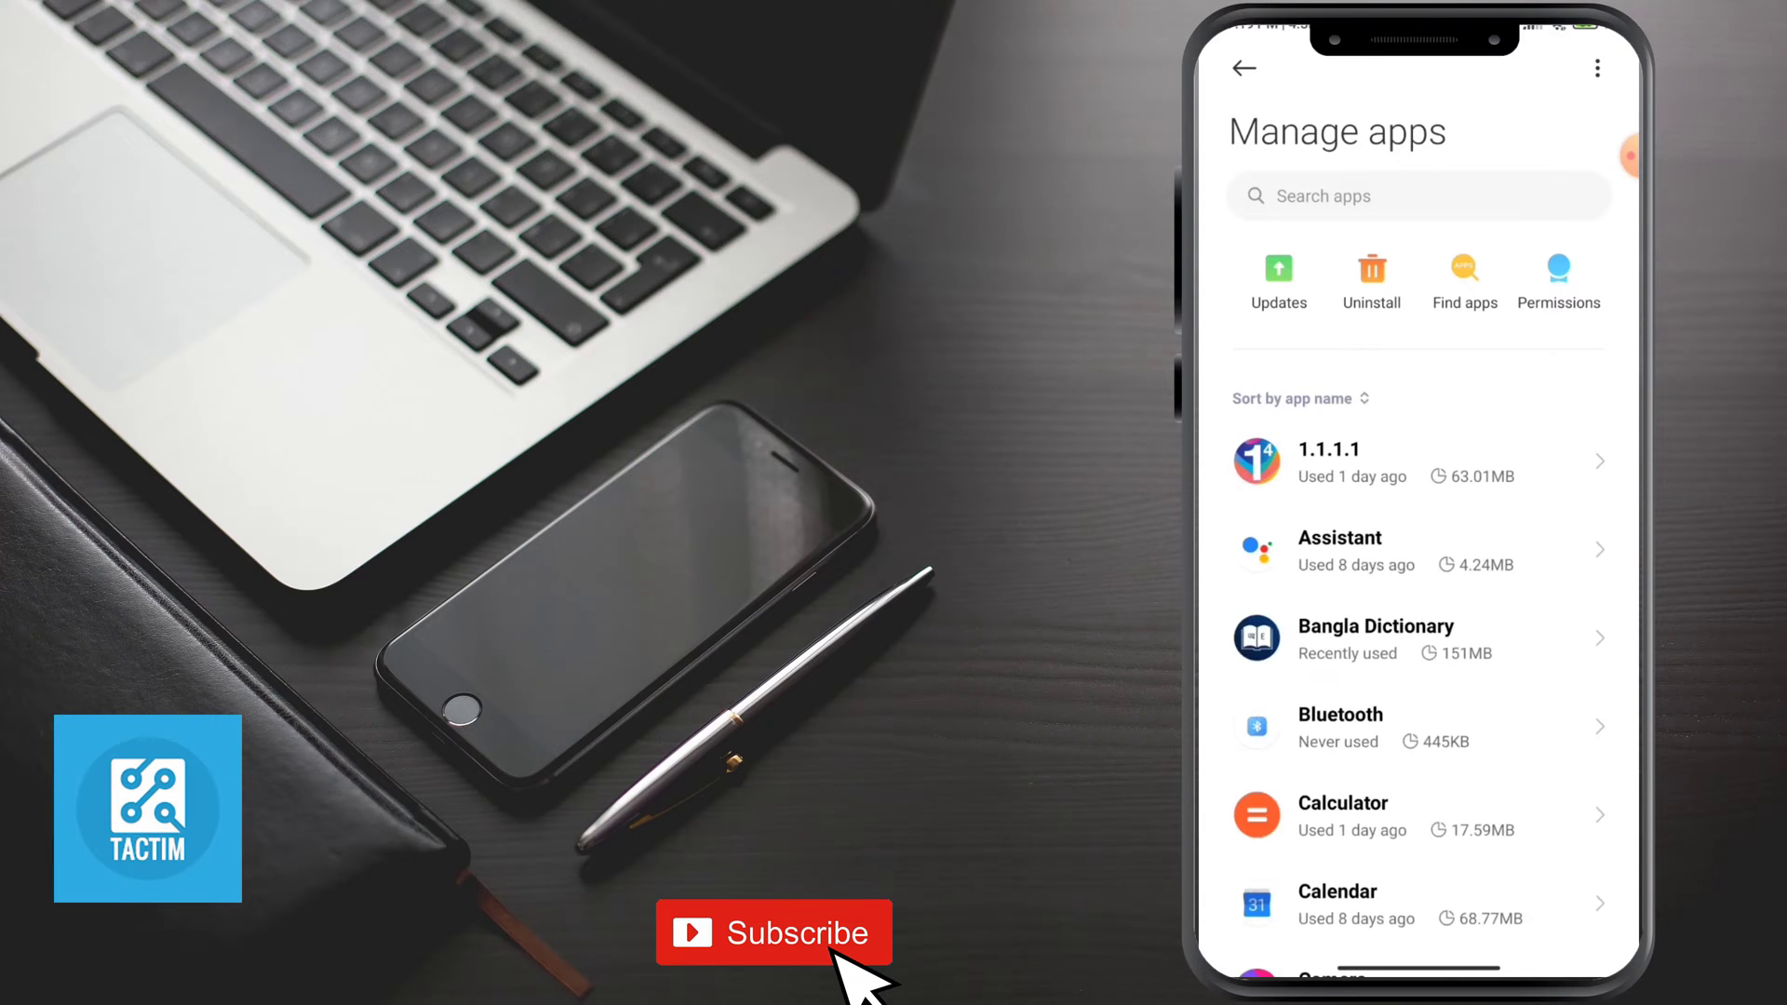
{"action": "left_click", "coordinate": [1368, 196]}
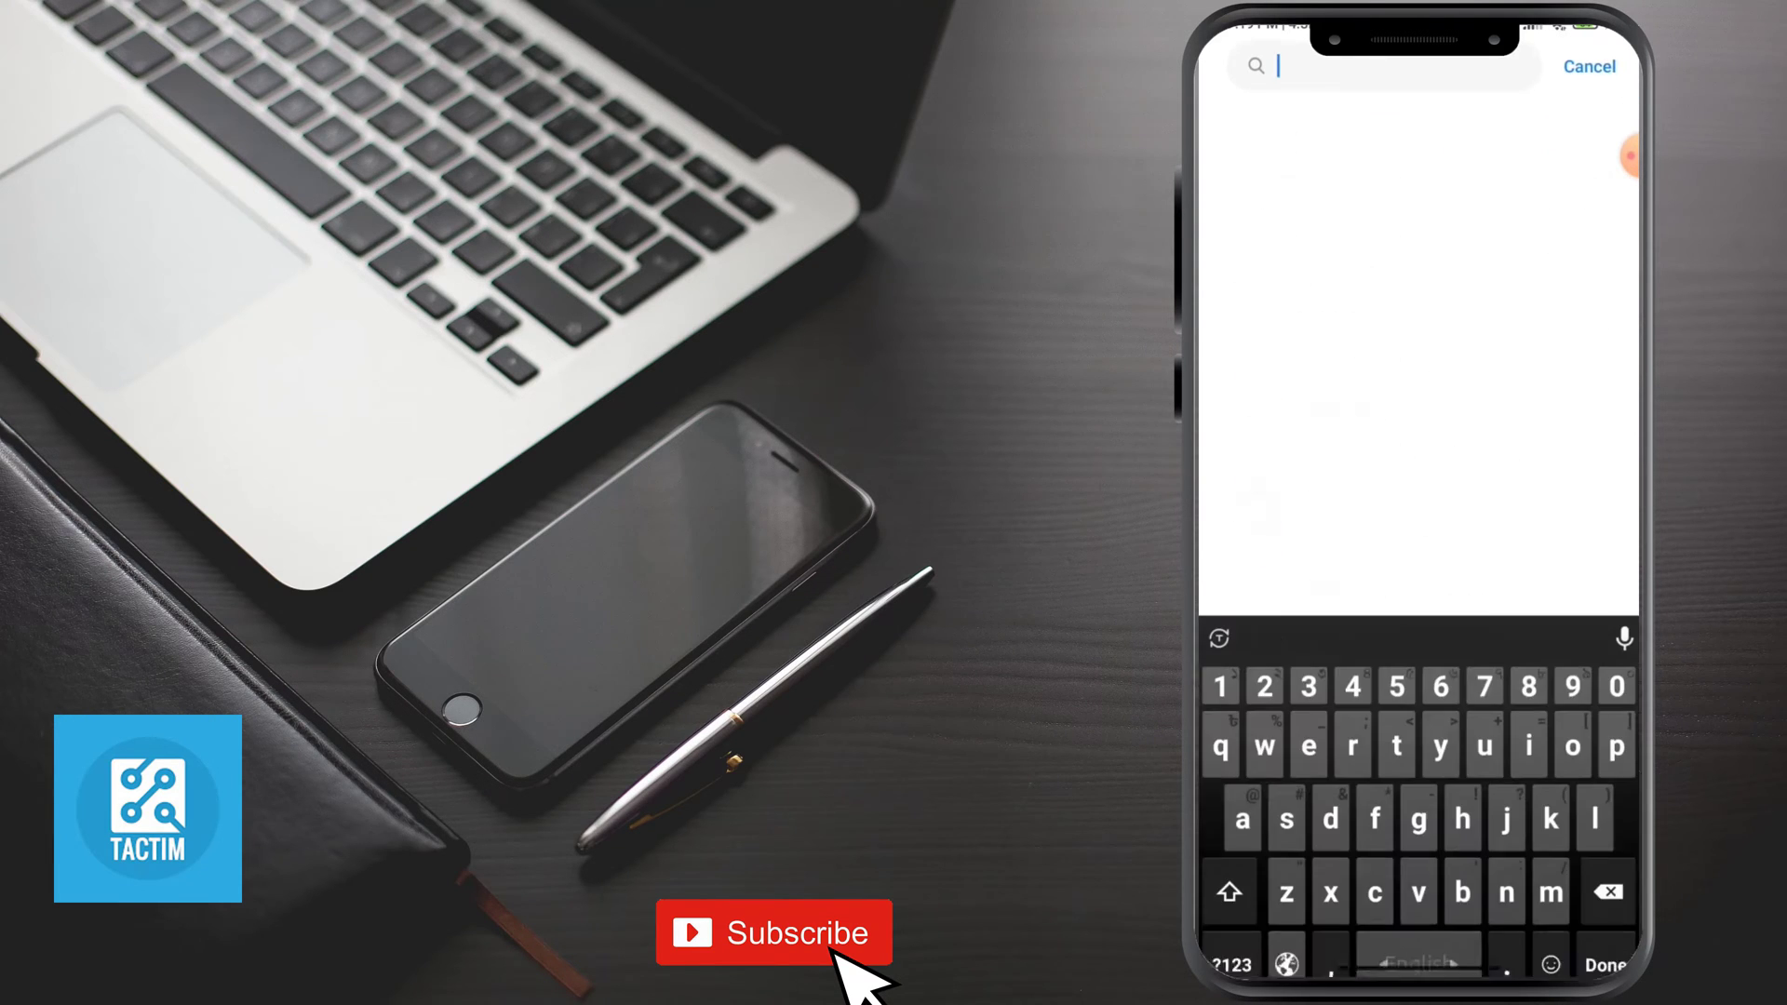
{"action": "type", "text": "phone"}
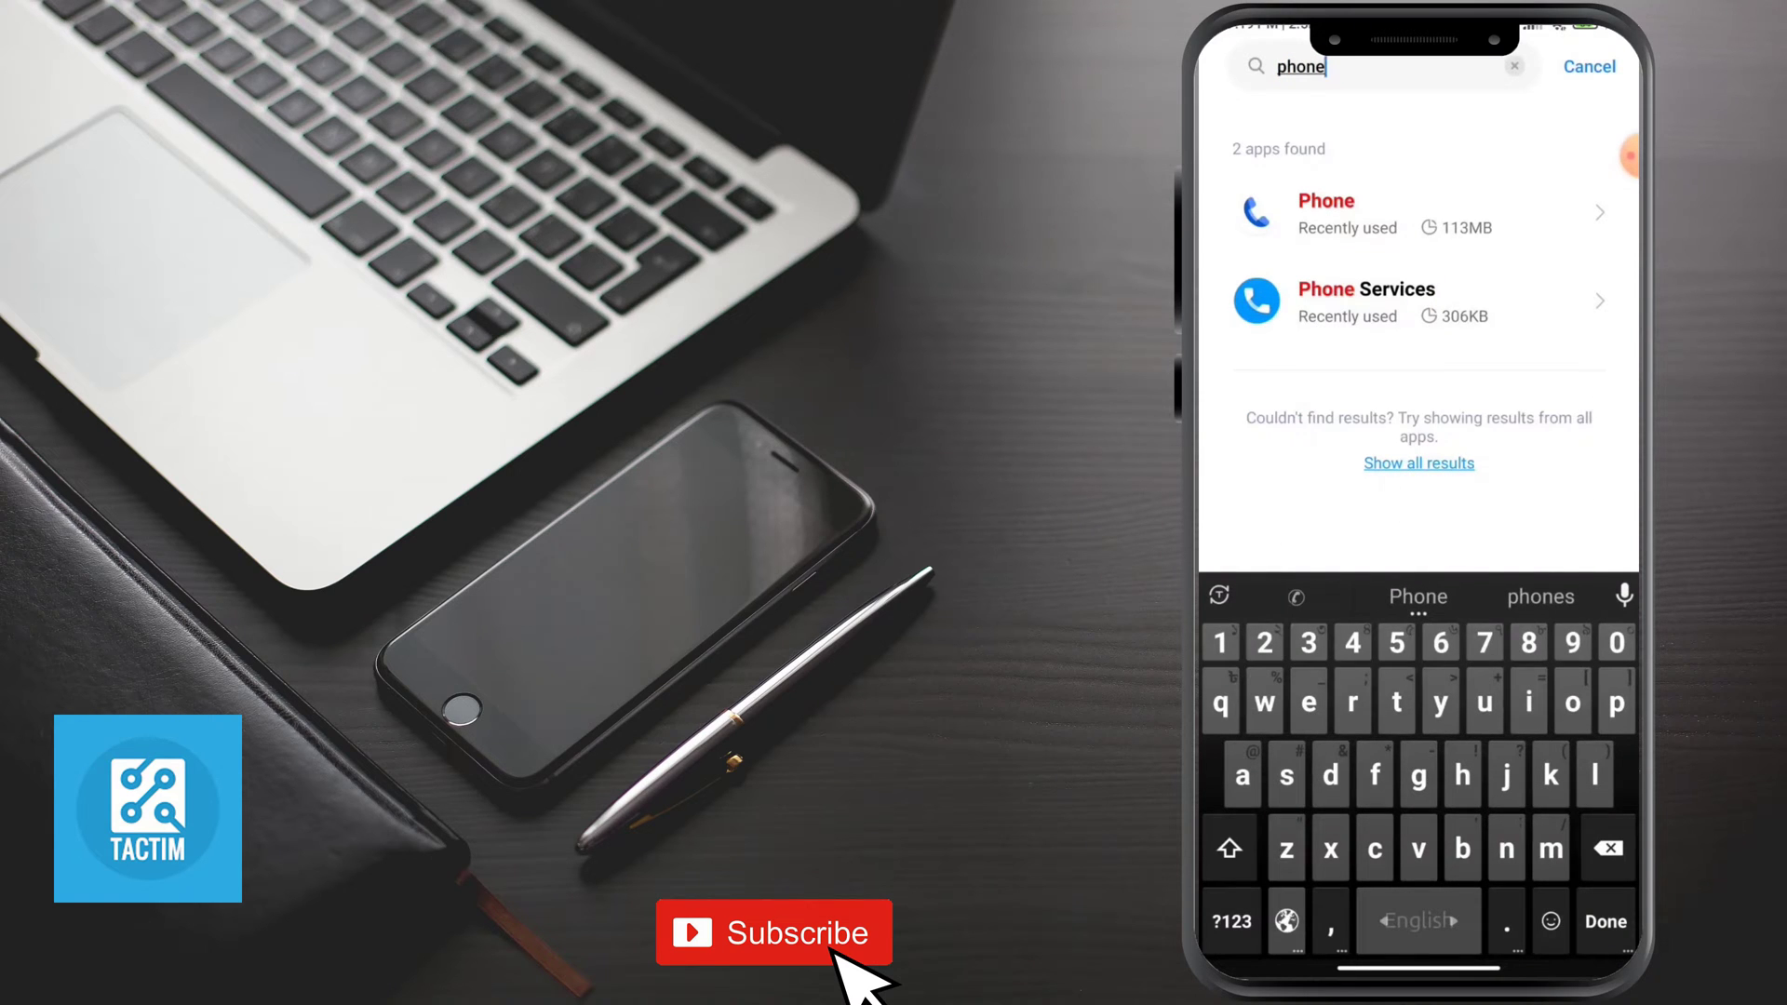
From the Phone app's info, clear its cache and stored data and confirm.
{"action": "left_click", "coordinate": [1325, 212]}
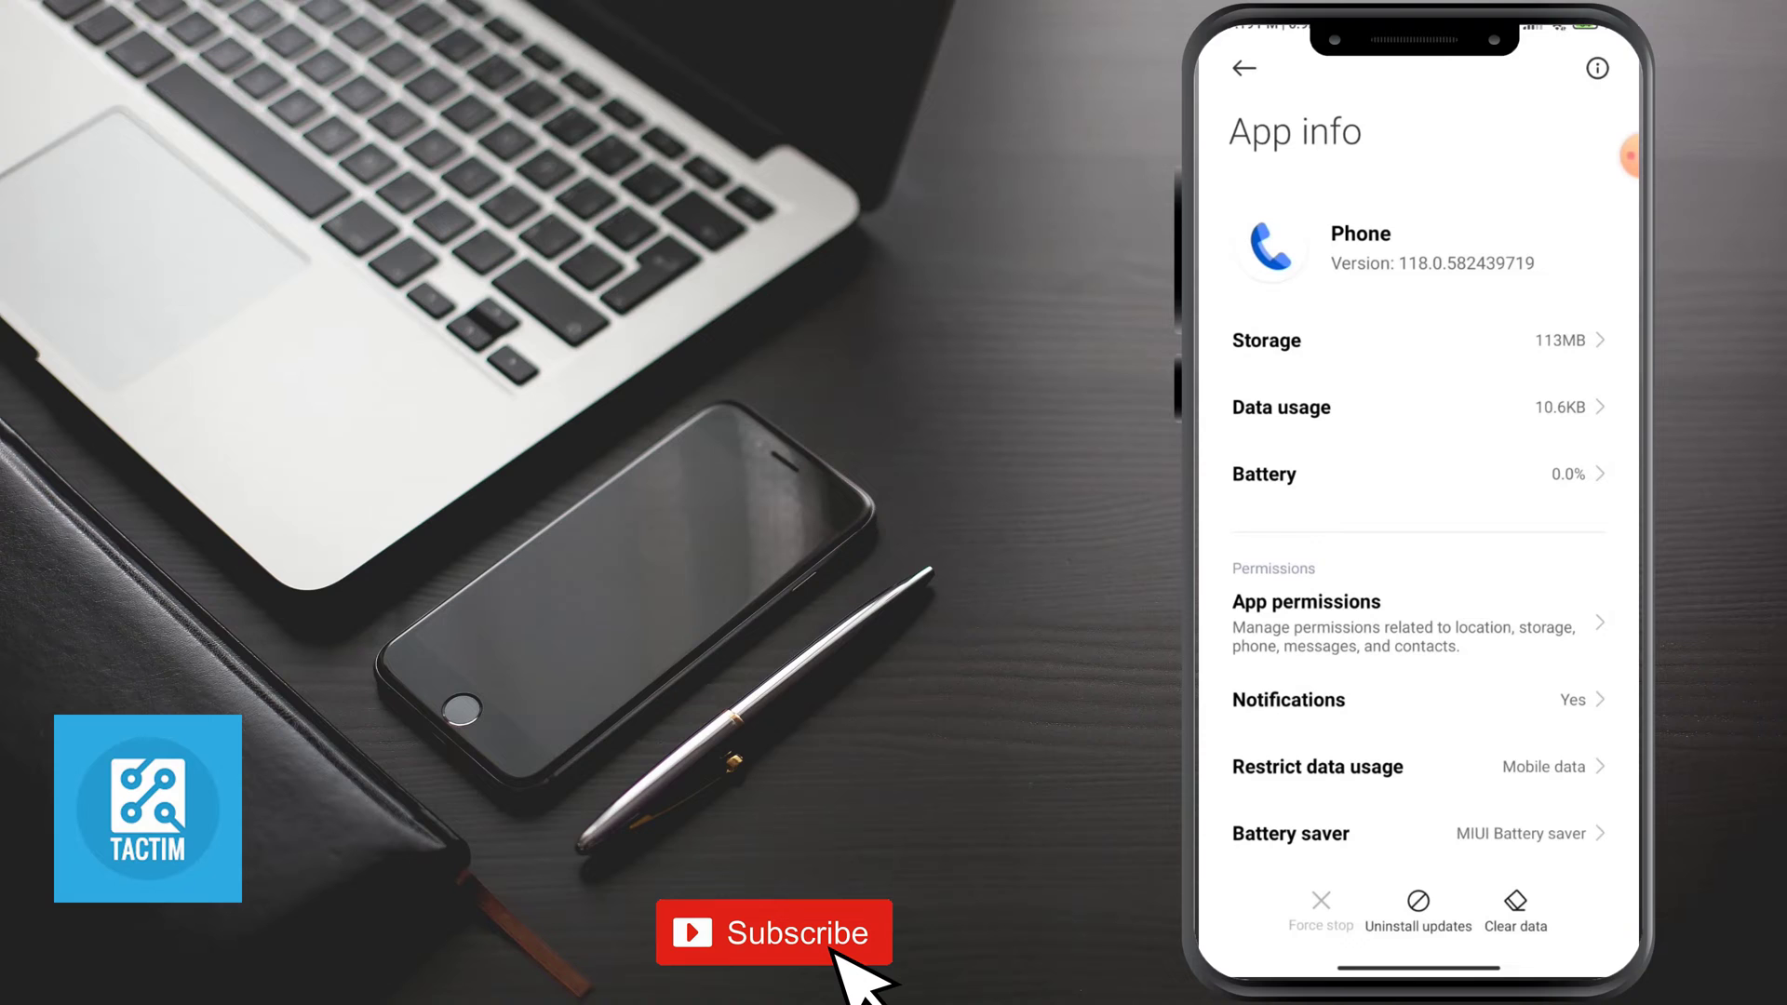
{"action": "left_click", "coordinate": [1514, 912]}
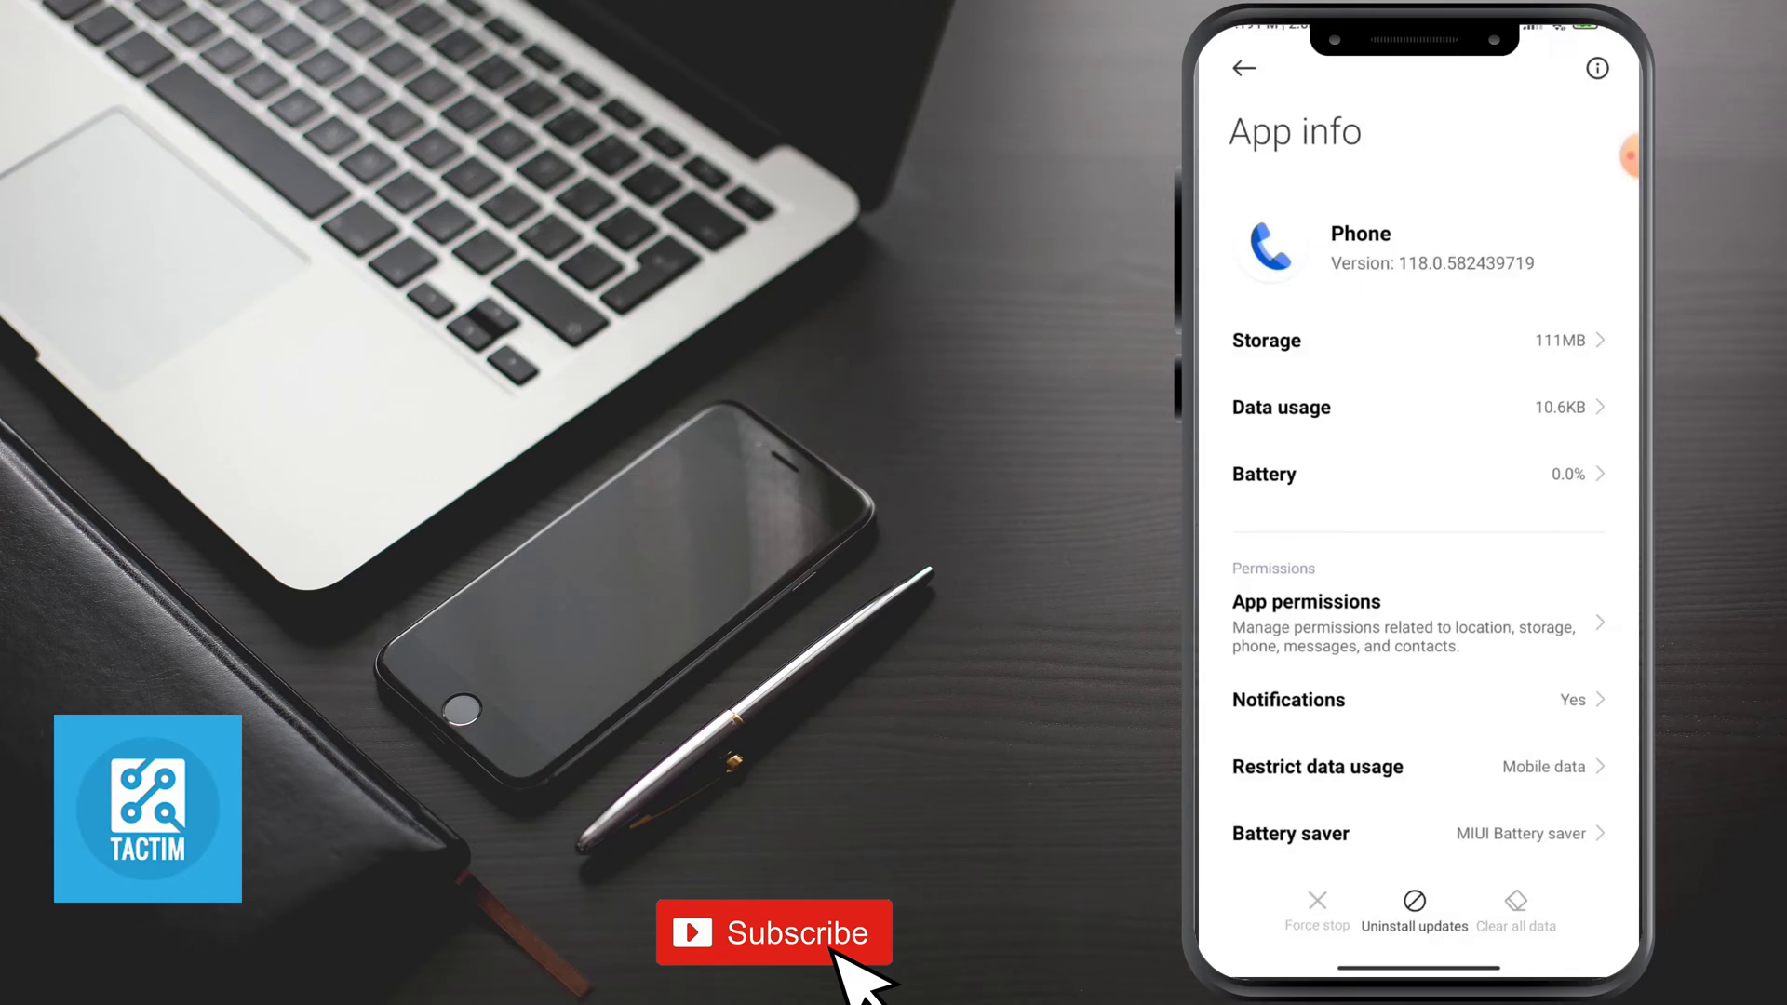
{"action": "left_click", "coordinate": [1515, 910]}
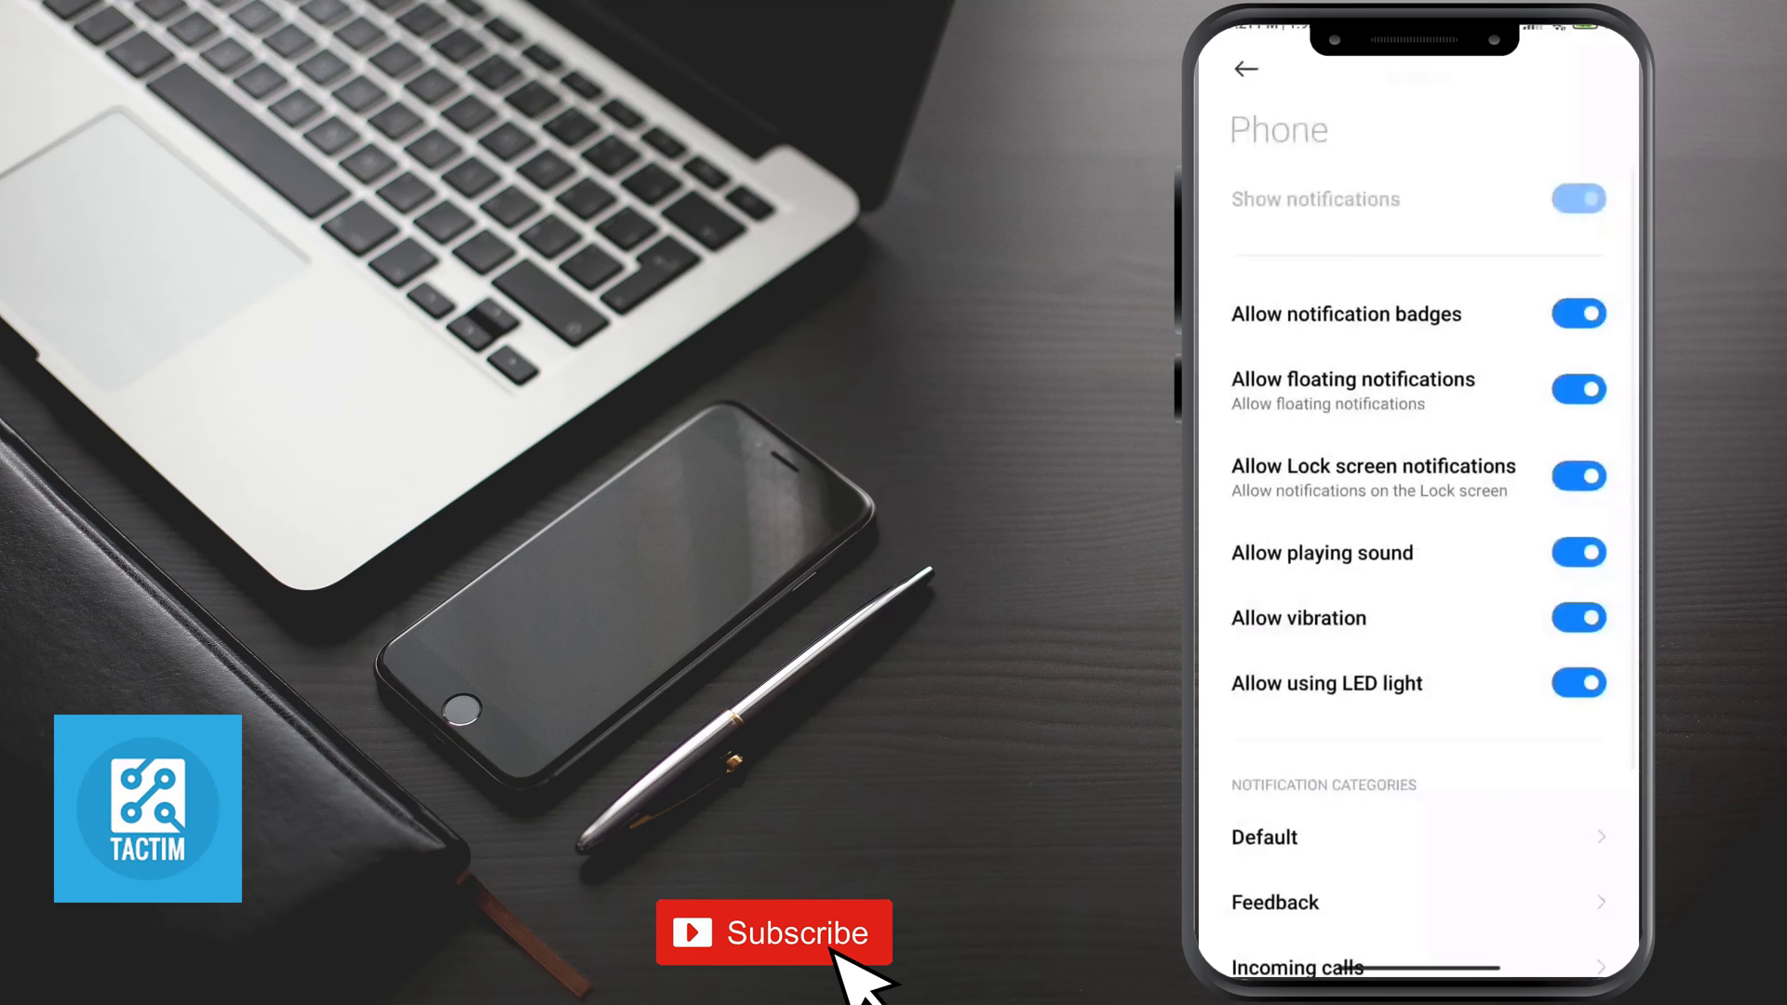
Review the Phone app's notification toggles, all allowed, and return to the home screen.
{"action": "scroll", "scroll_direction": "down", "scroll_amount": 3}
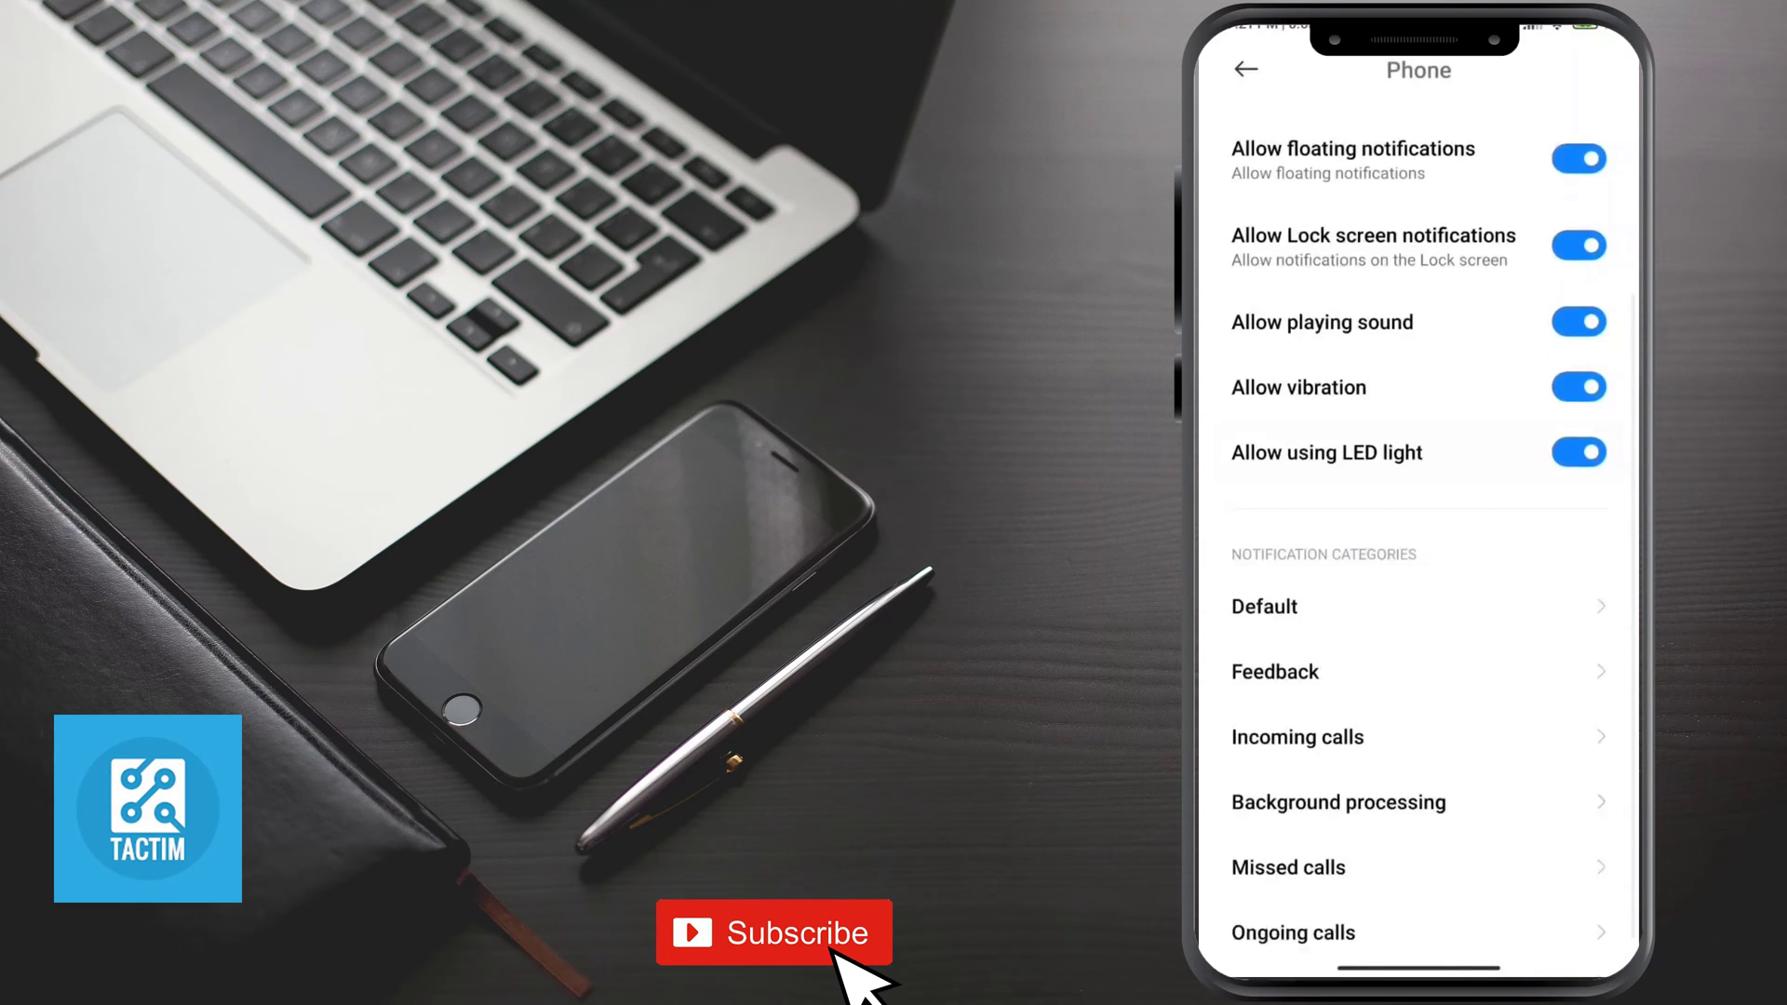
{"action": "scroll", "scroll_direction": "down", "scroll_amount": 3}
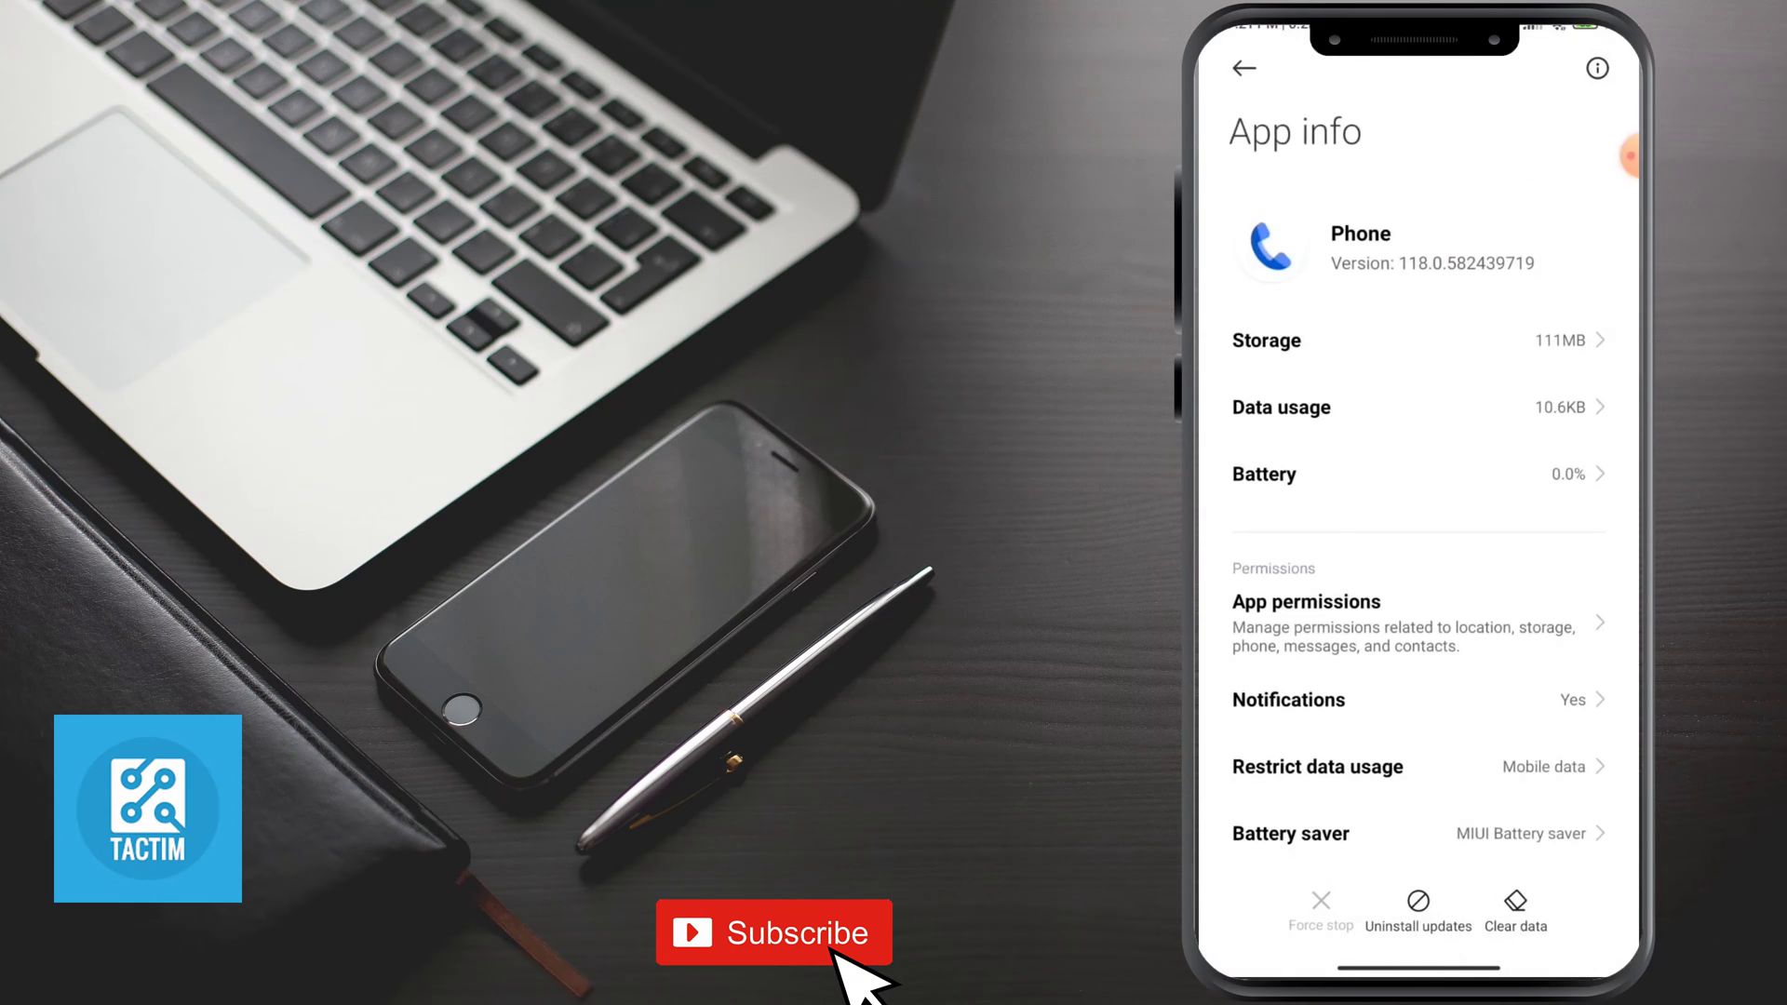
{"action": "left_click", "coordinate": [1241, 69]}
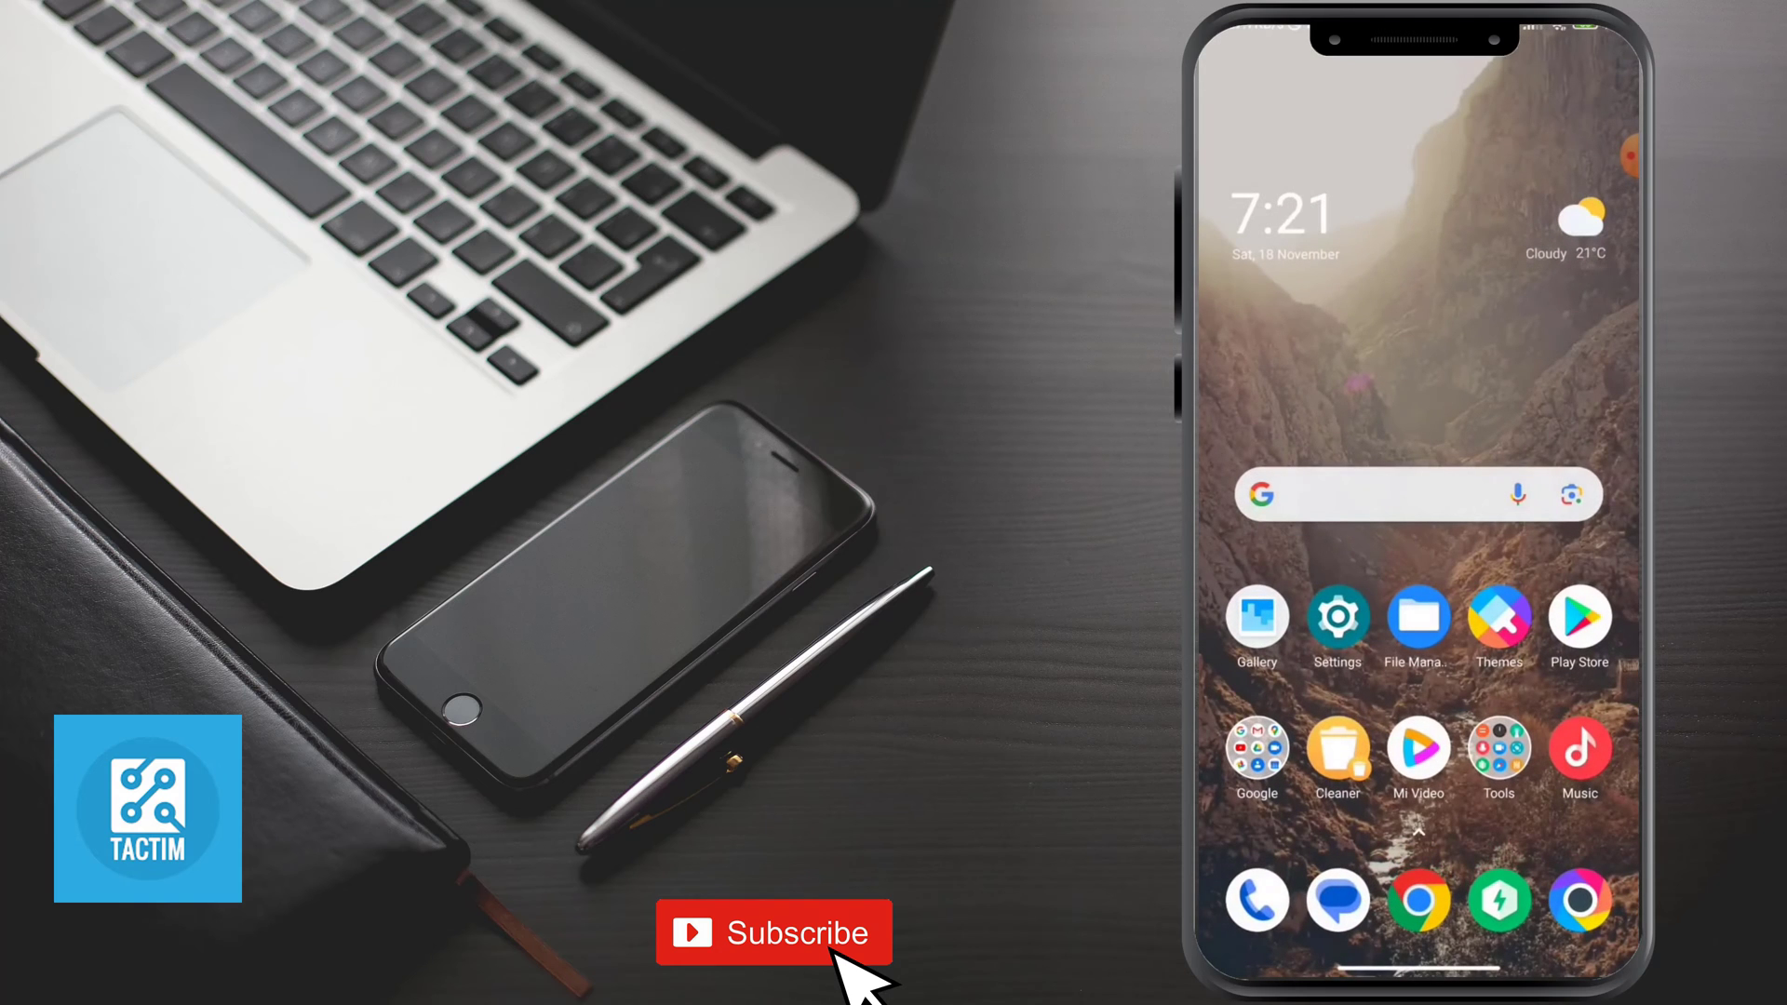